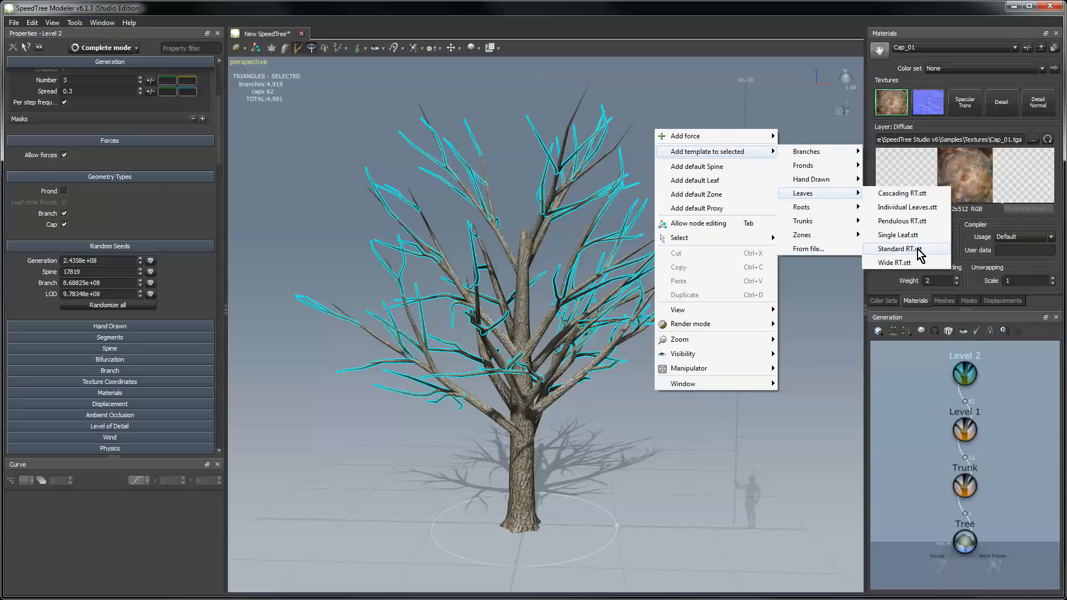
Step: Add the Standard RT leaf template to the selected branches and use the SampleLeaves_1 texture
click(809, 249)
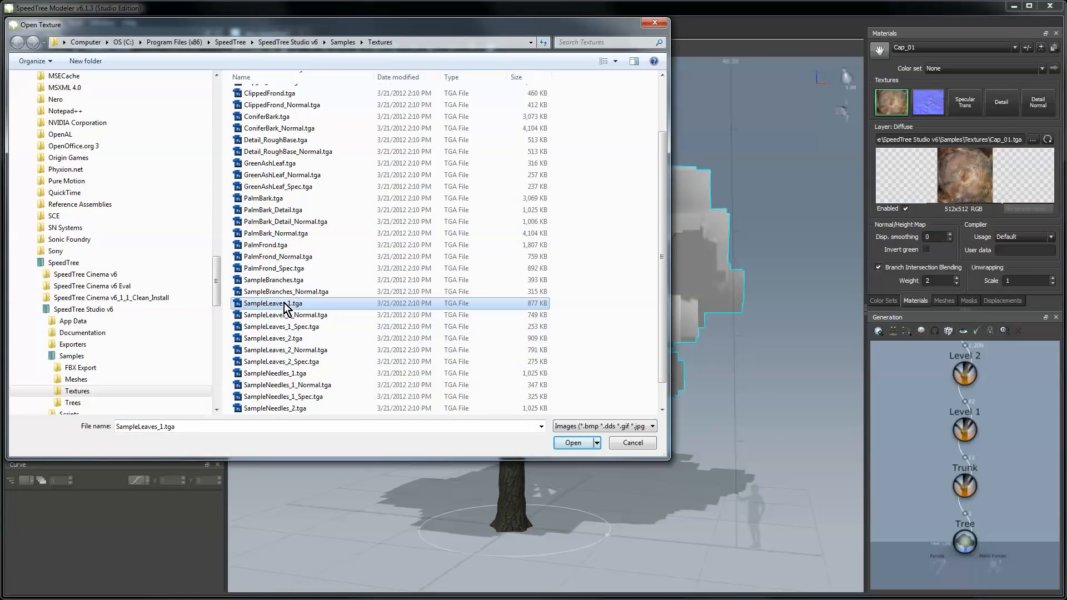
click(573, 442)
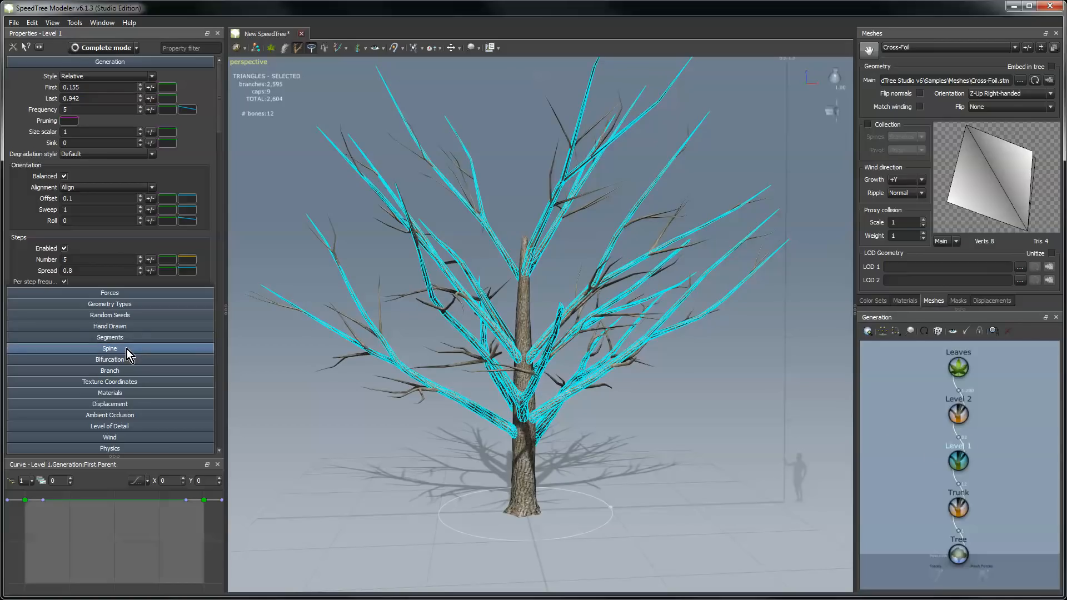
Step: Show the Spine settings of the Level 1 branch generator
click(109, 348)
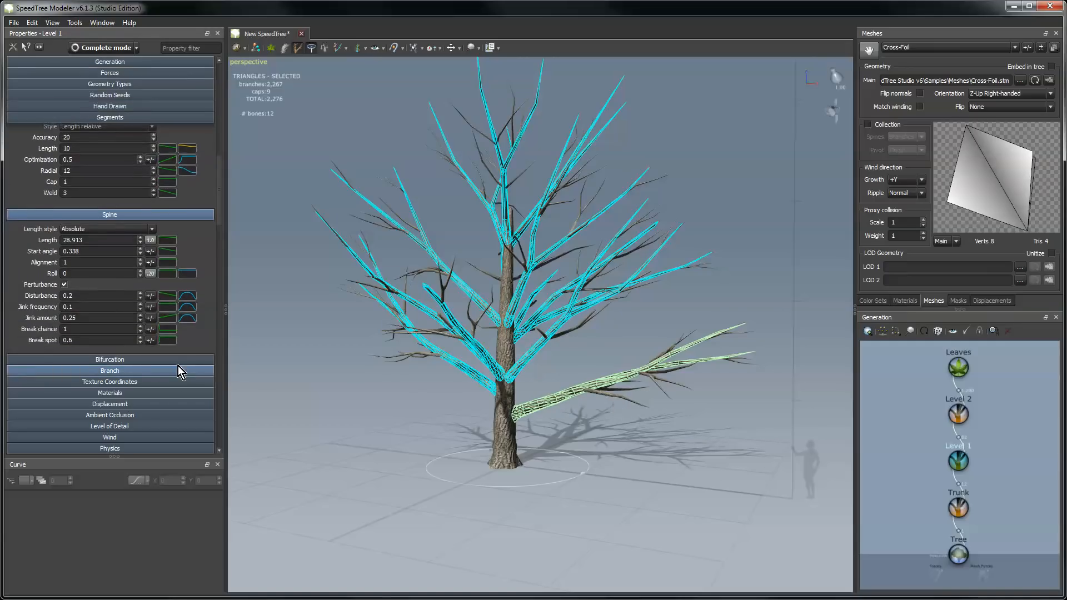